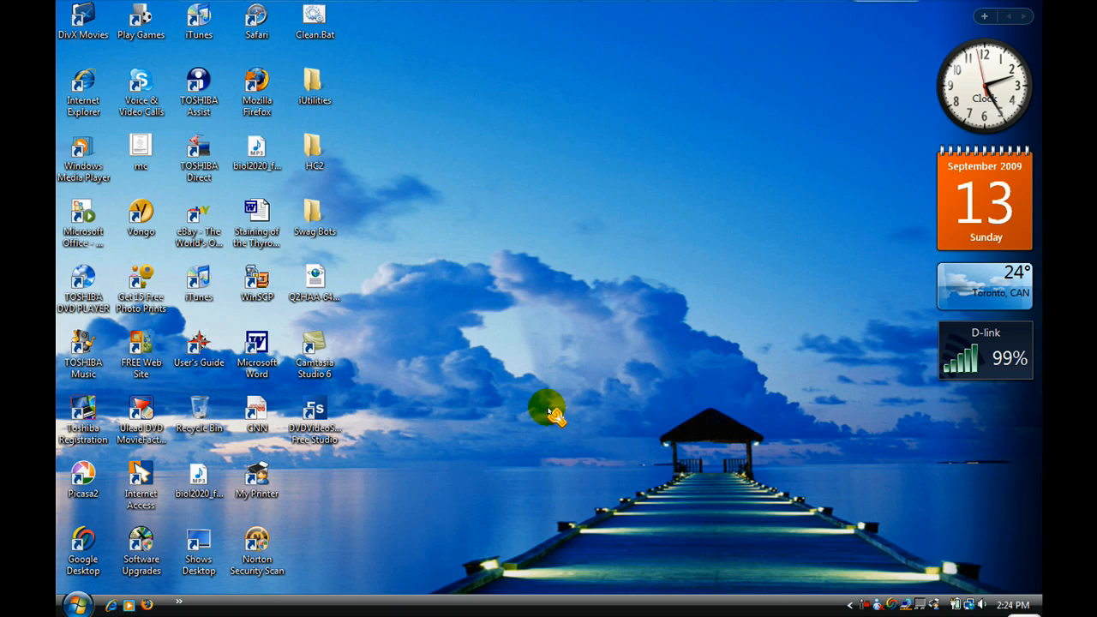
mouse_move(111, 600)
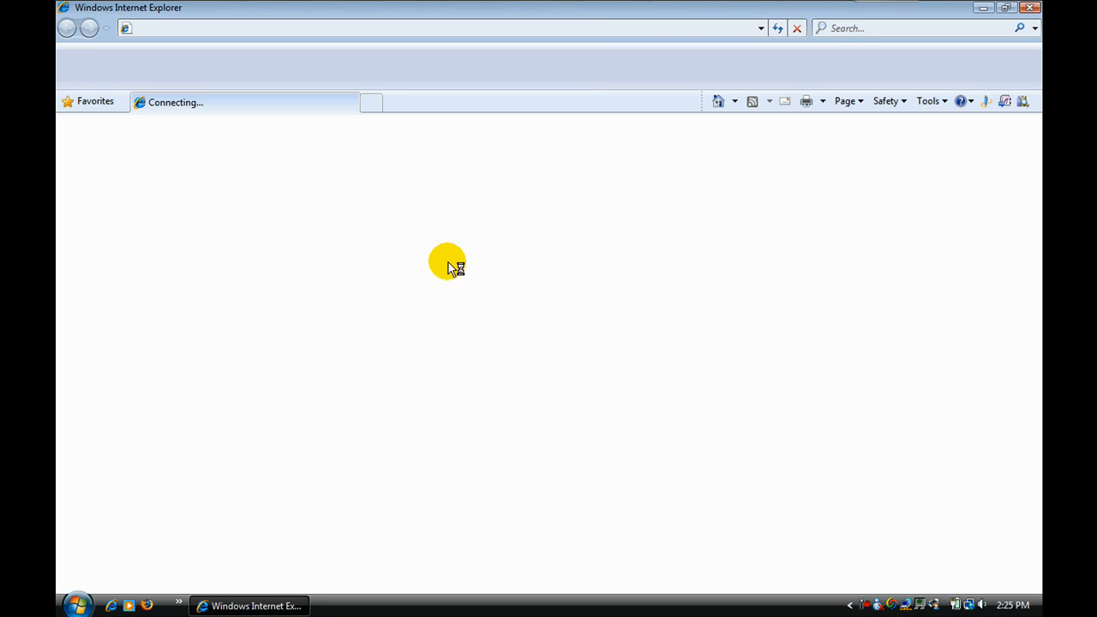
mouse_move(377, 186)
type("d")
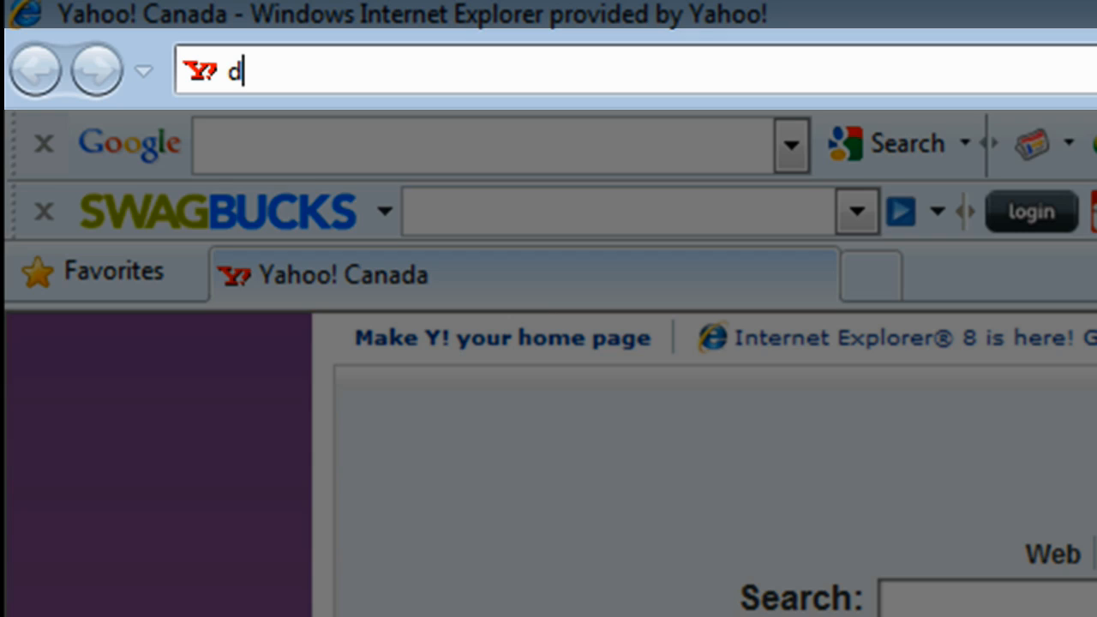
- Go to dvdvideosoft.com in Internet Explorer to reach its Programs list
type("vdvideosoft.com/")
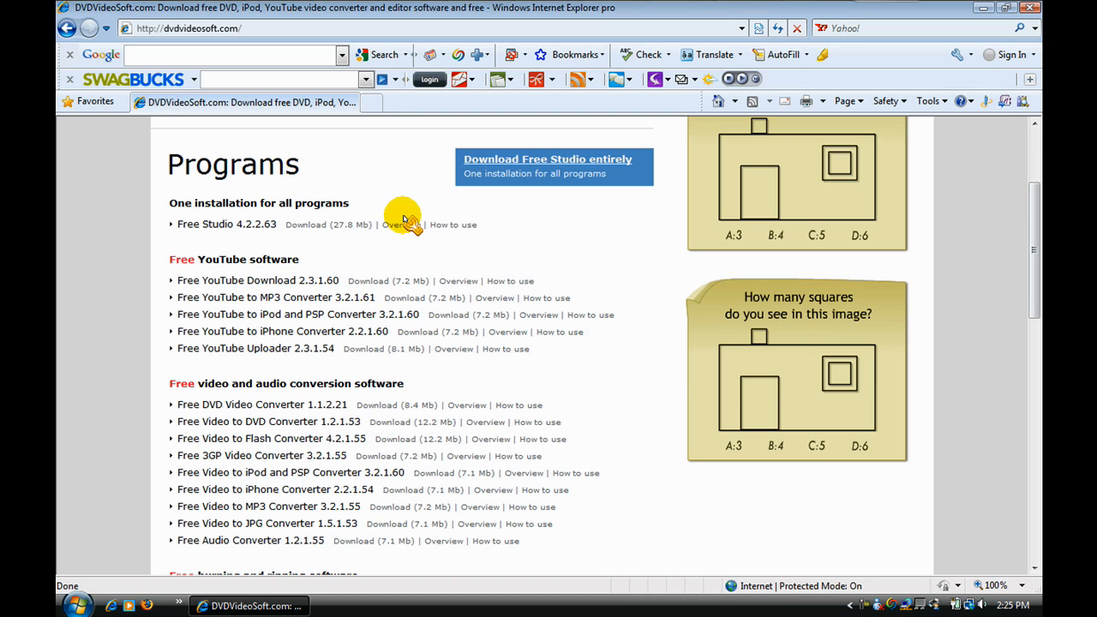
mouse_move(168, 260)
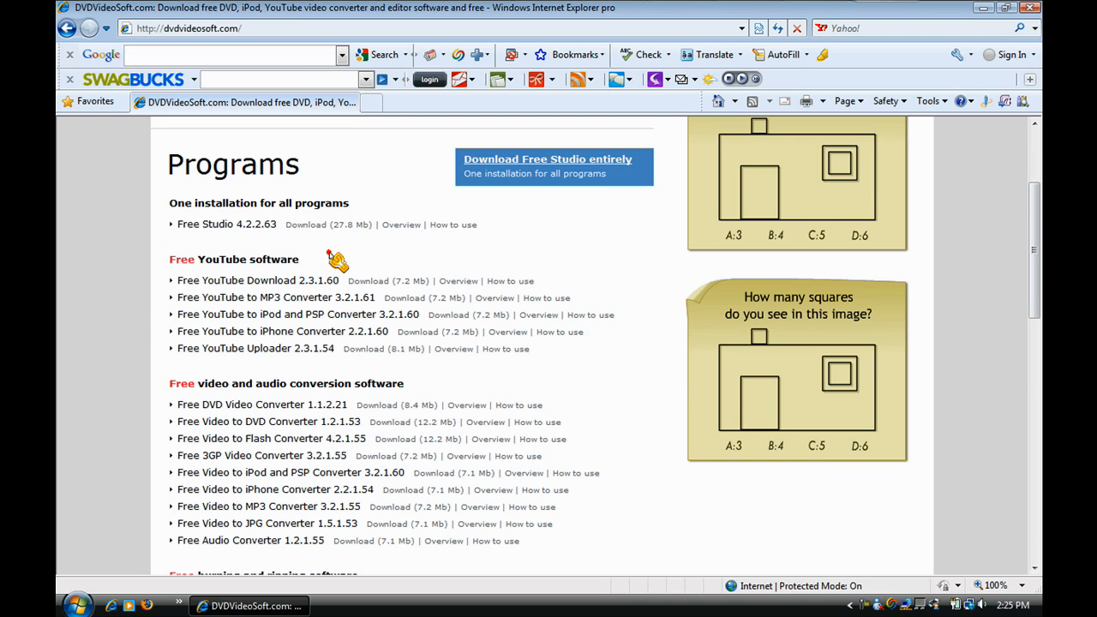
mouse_move(257, 298)
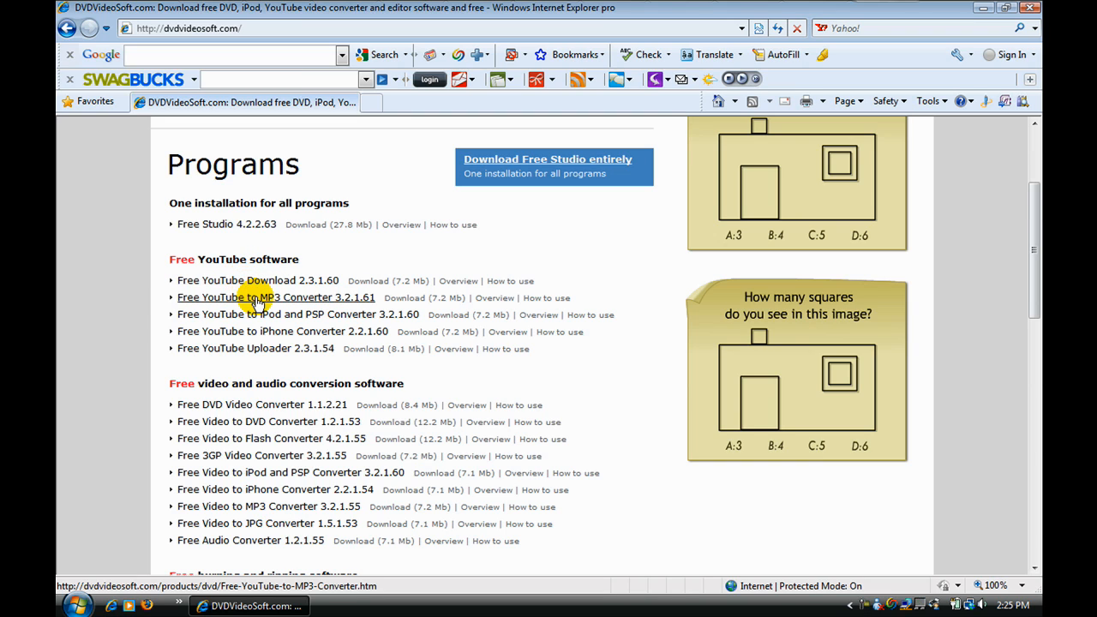
mouse_move(253, 316)
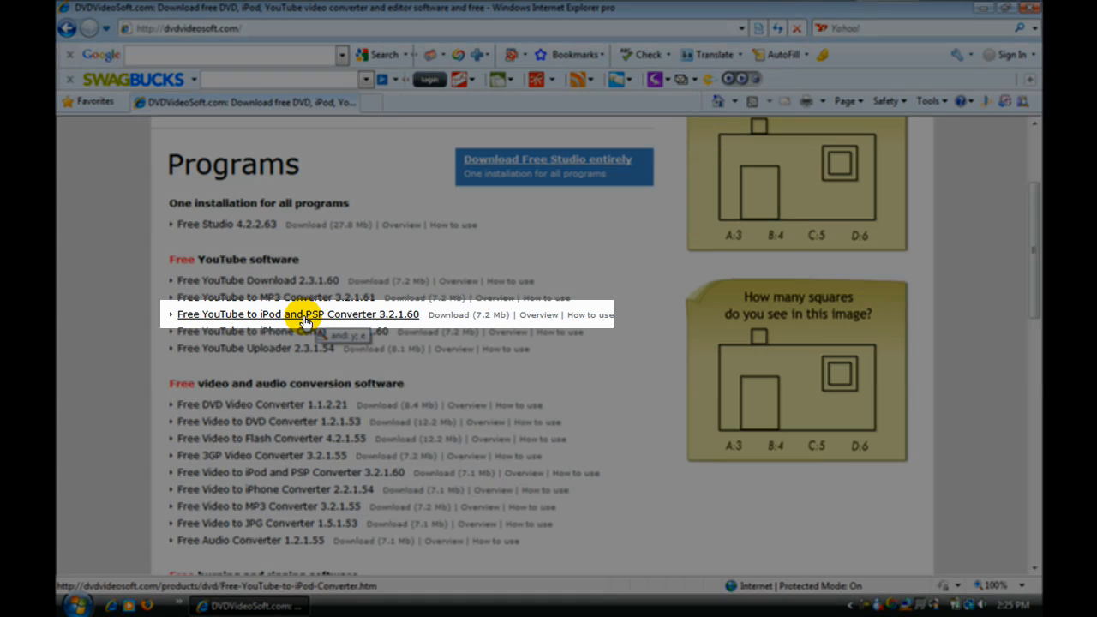
- Choose Free YouTube to iPod and PSP Converter from the list and start its Download now
left_click(298, 314)
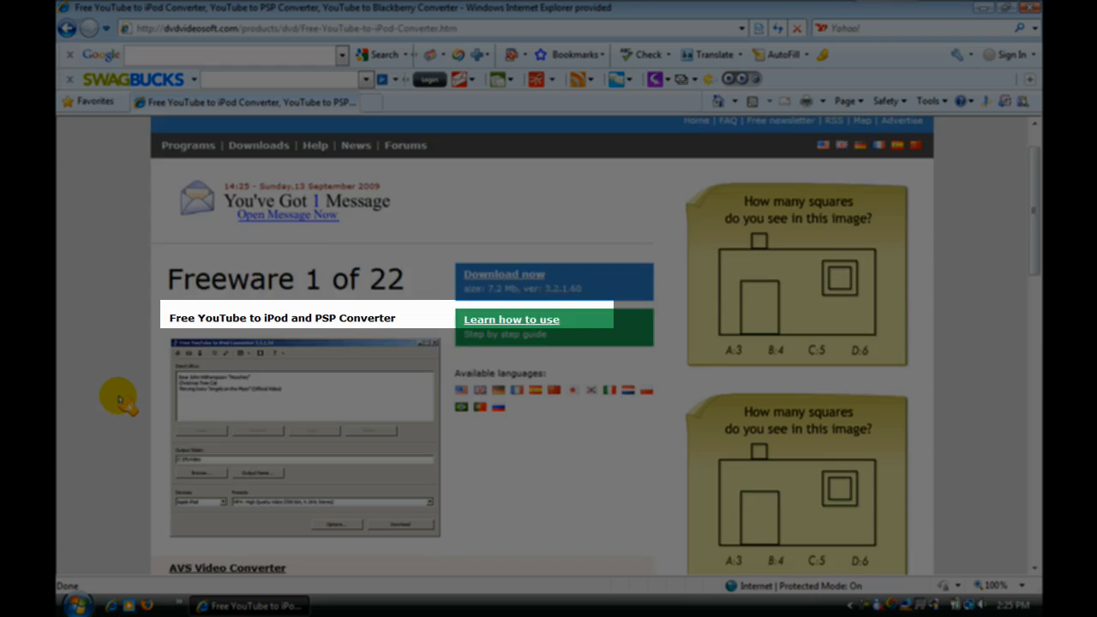
scroll("down", 3)
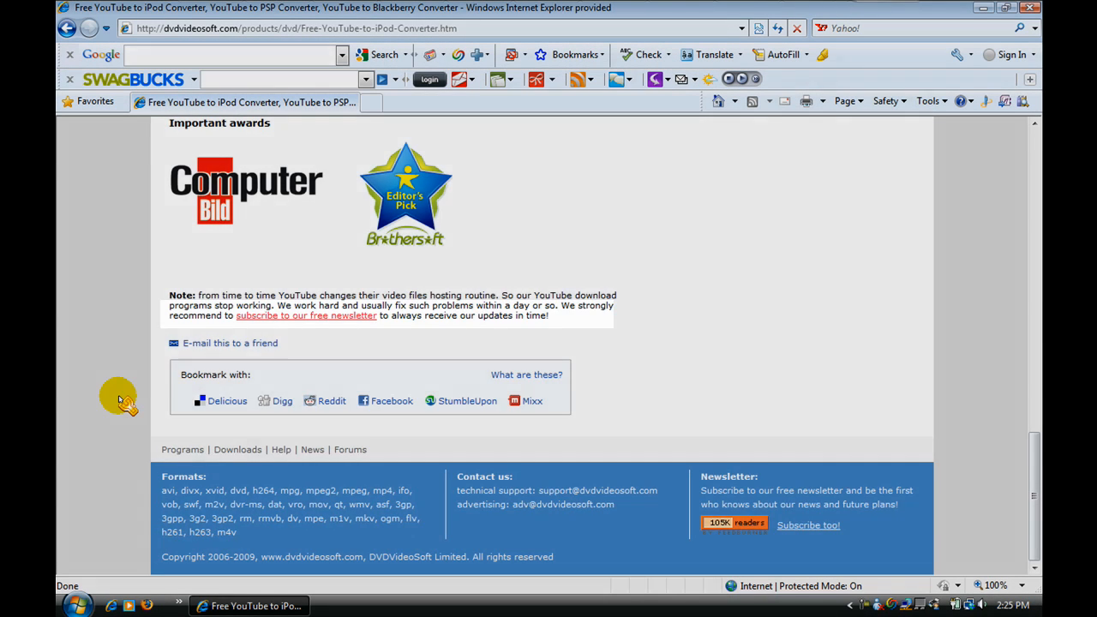
scroll("up", 3)
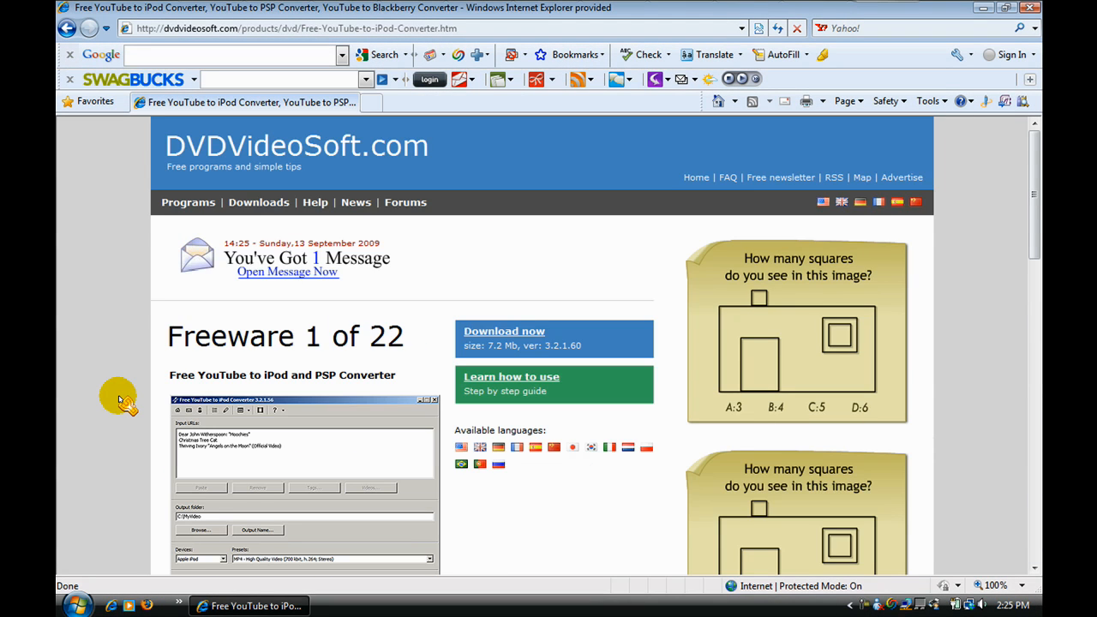
mouse_move(152, 384)
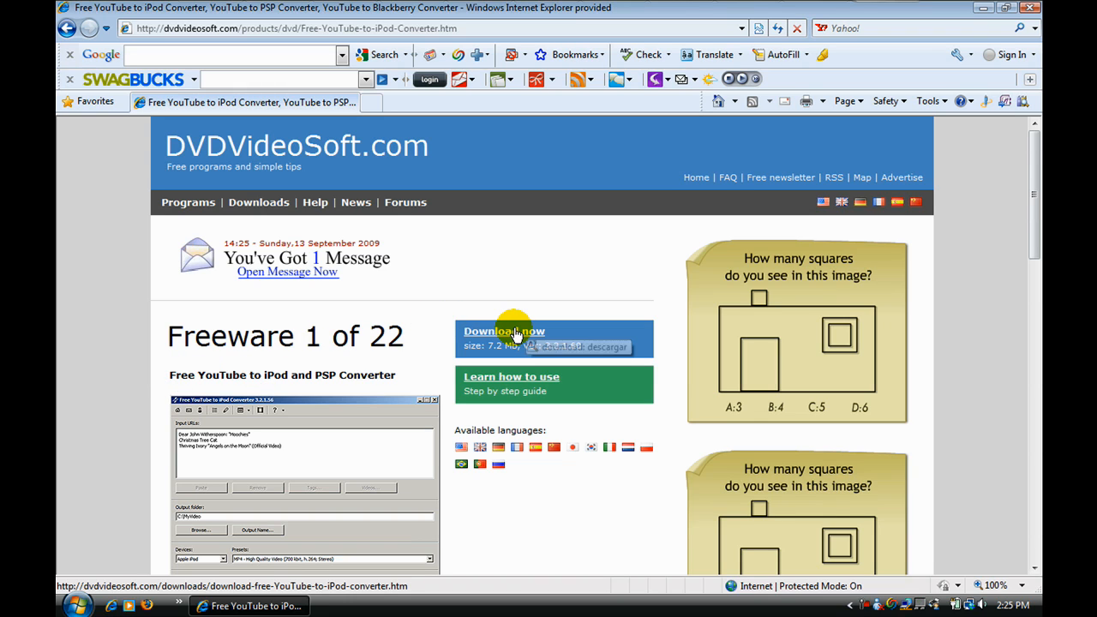
left_click(503, 331)
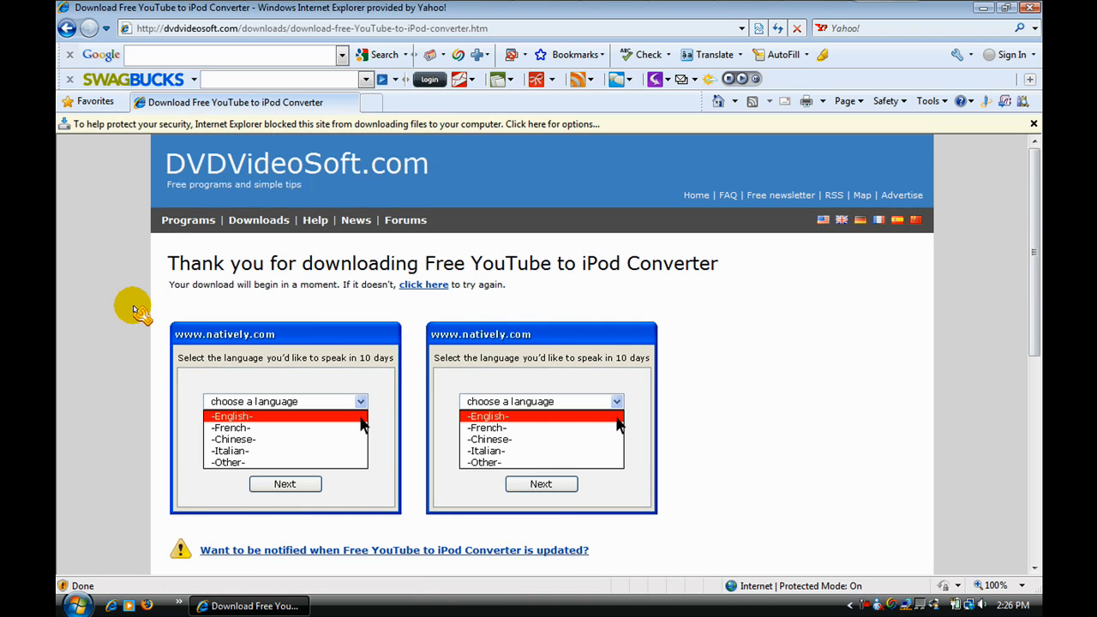
mouse_move(449, 174)
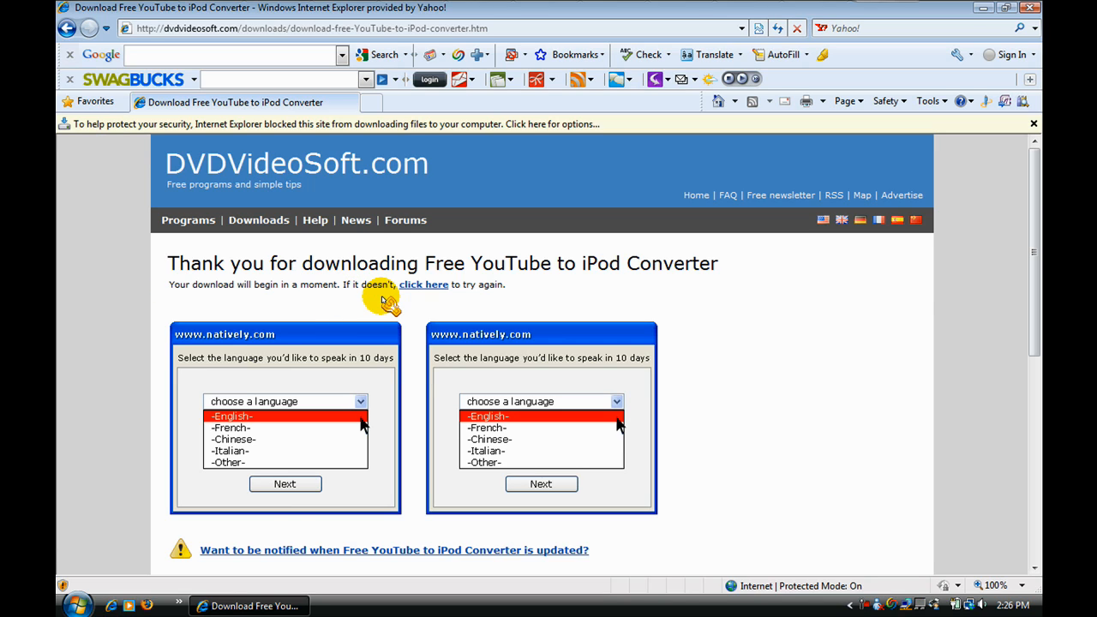
mouse_move(347, 285)
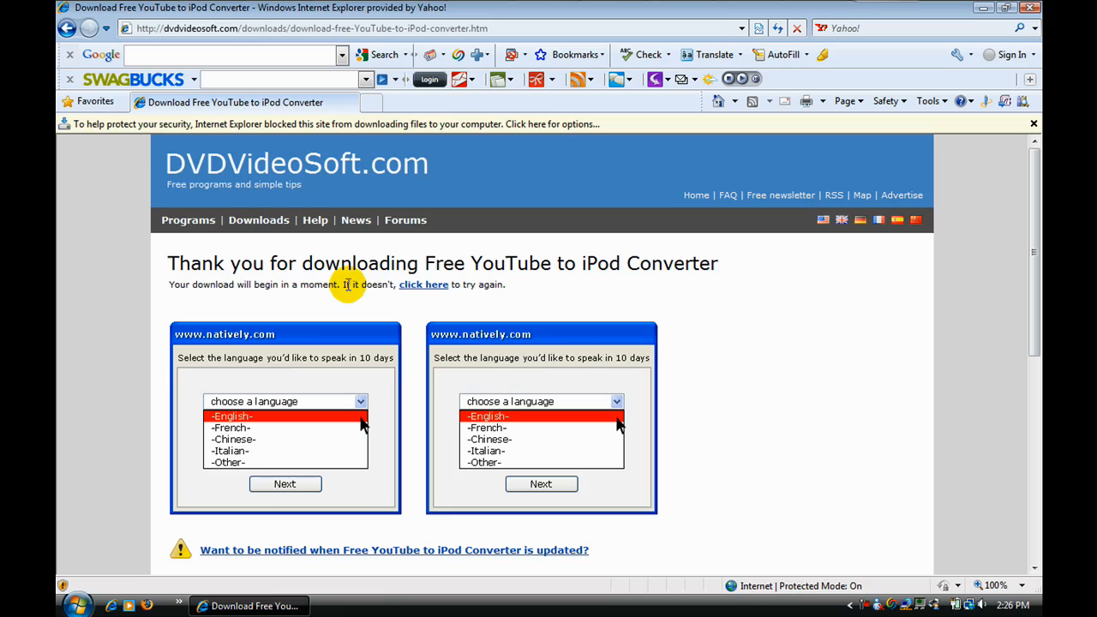
- Retry the blocked converter download via the thank-you page's 'click here' link
left_click(423, 284)
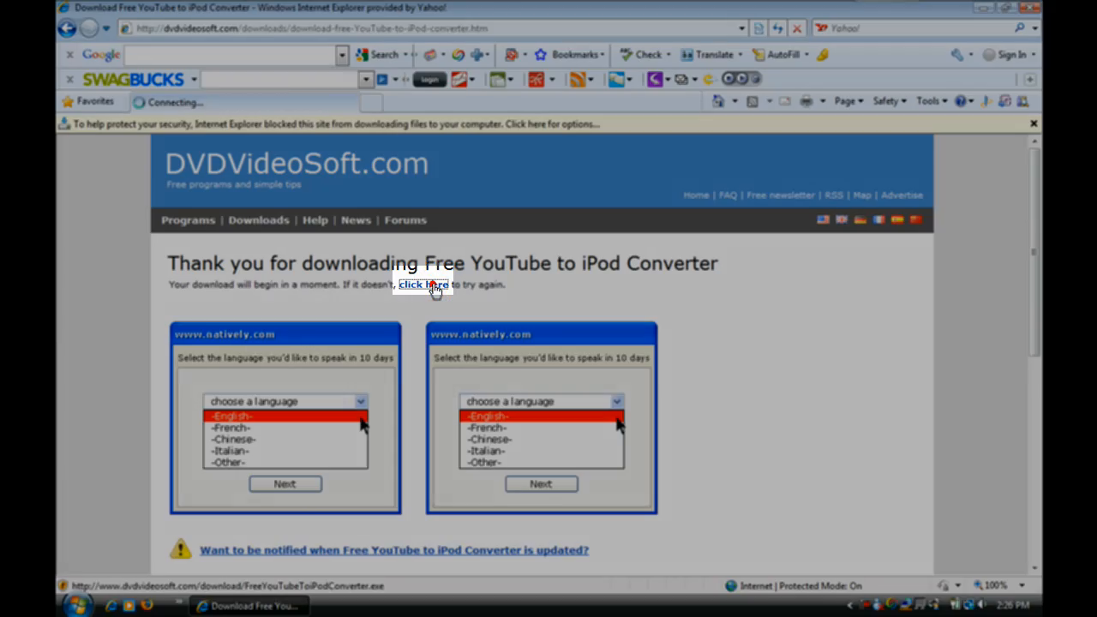
left_click(421, 284)
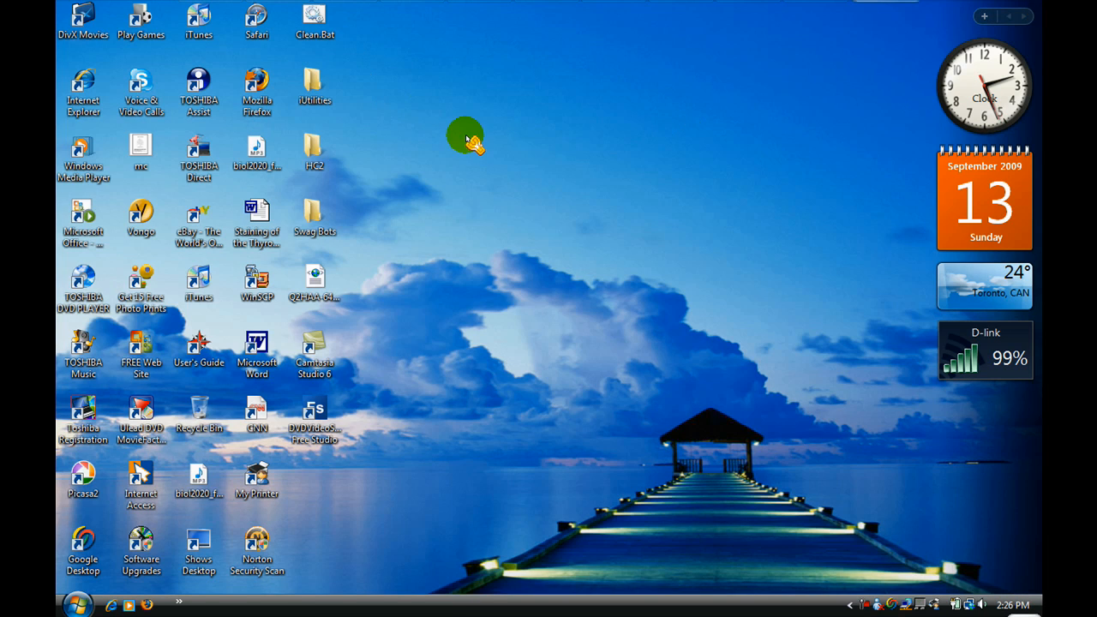
mouse_move(453, 305)
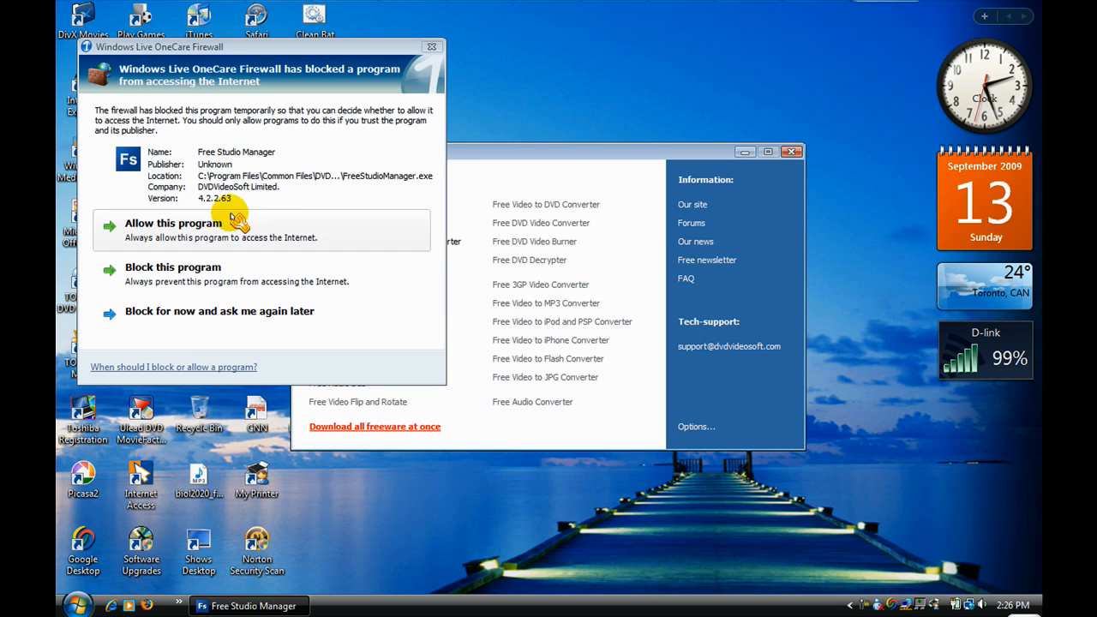
- Allow Free Studio Manager through the firewall, launch the YouTube to iPod converter, and close the manager
left_click(173, 223)
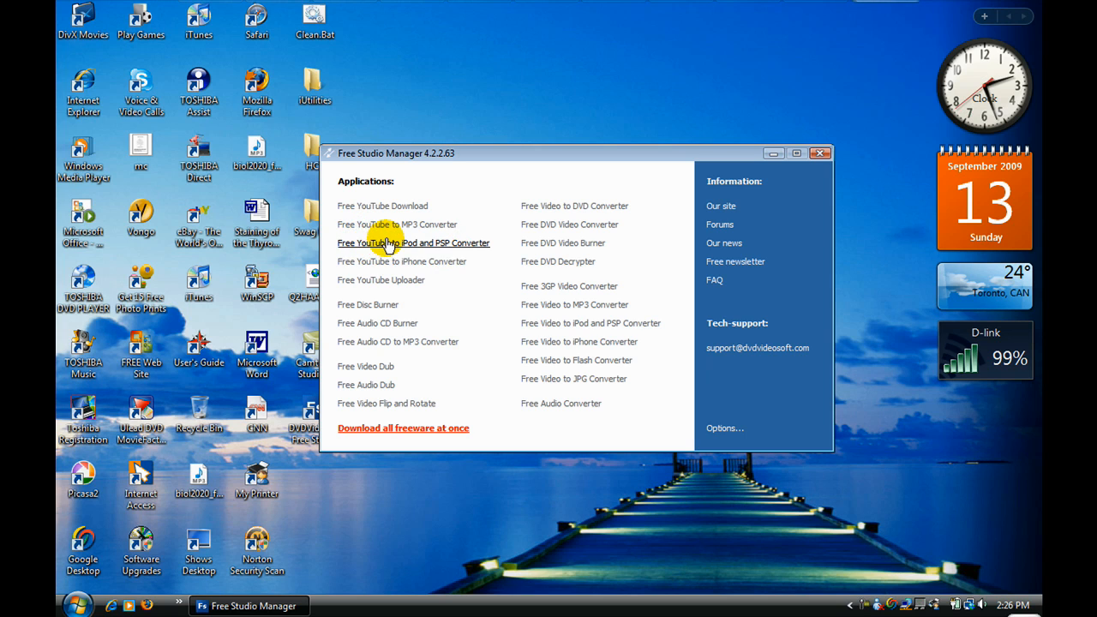
mouse_move(403, 253)
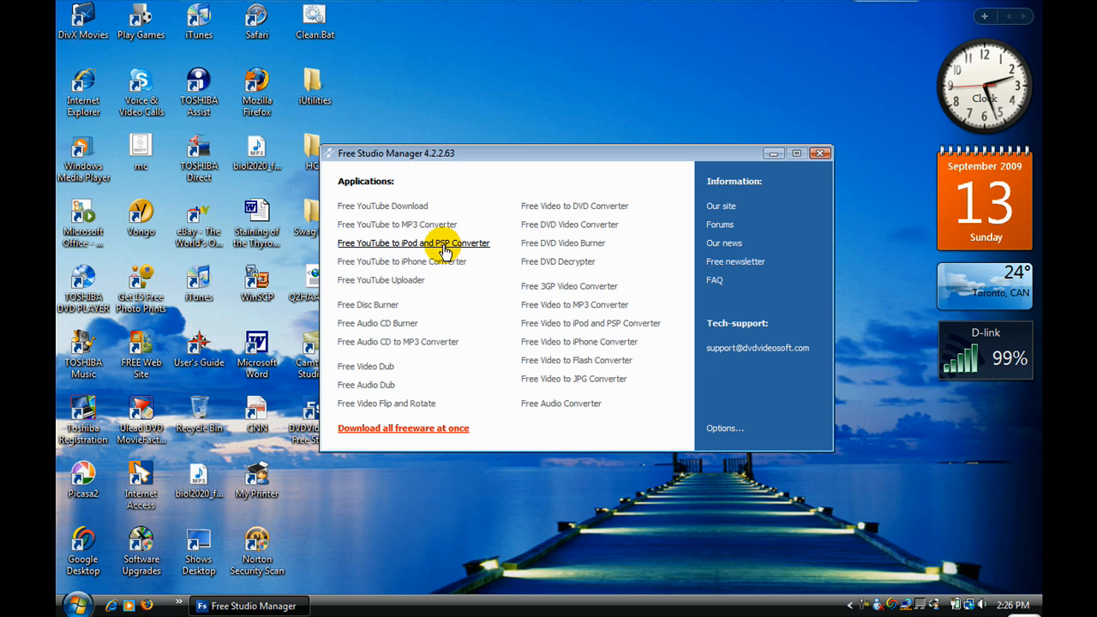
left_click(413, 243)
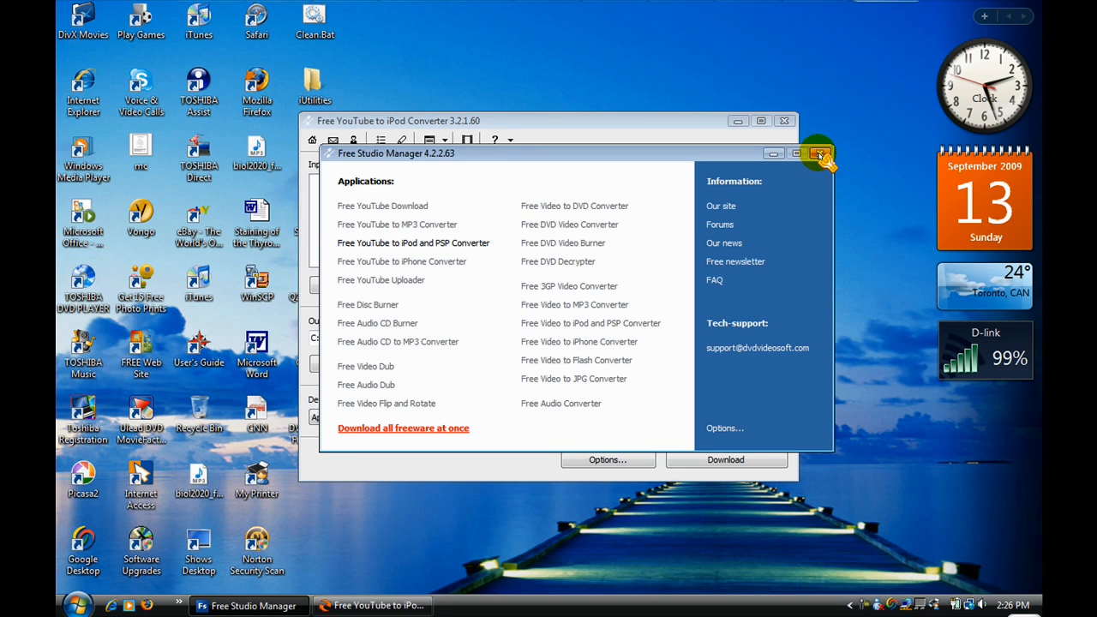
left_click(819, 154)
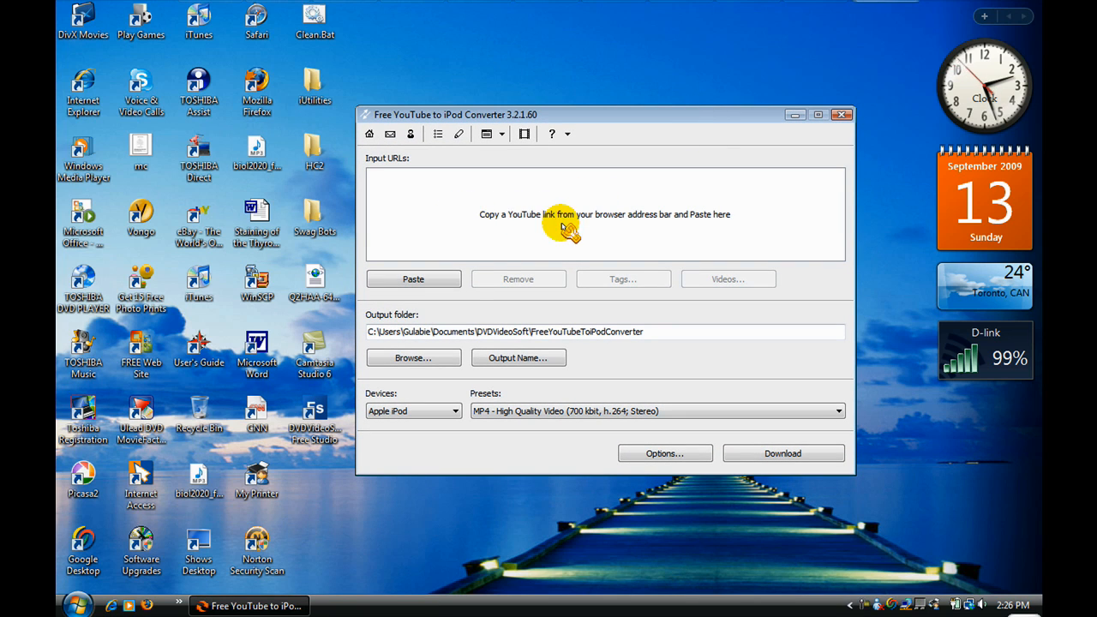
mouse_move(617, 225)
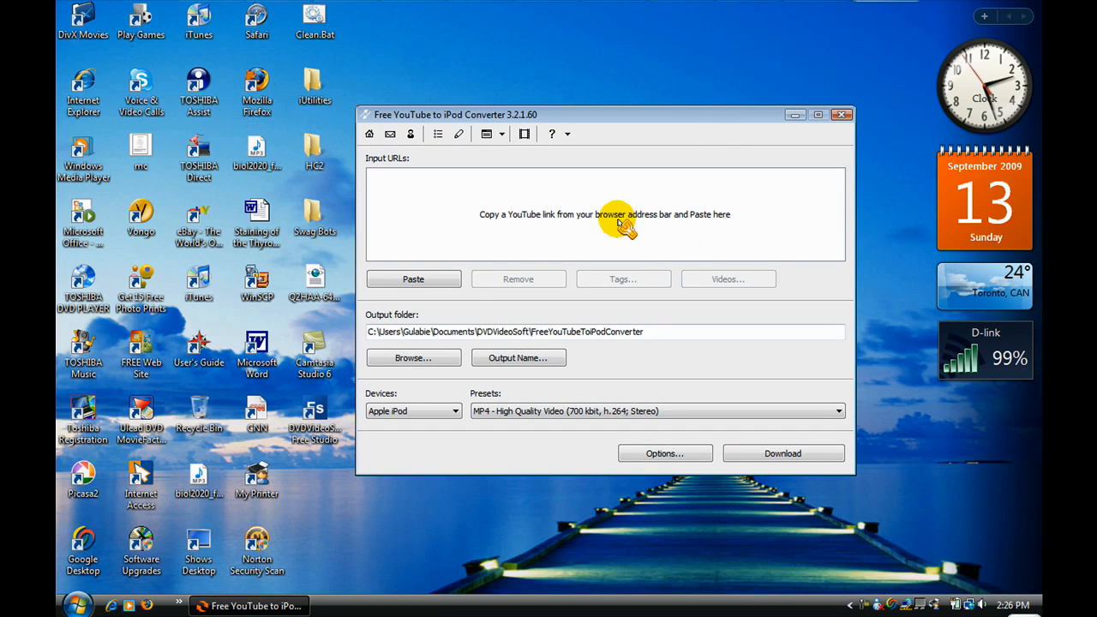
mouse_move(760, 221)
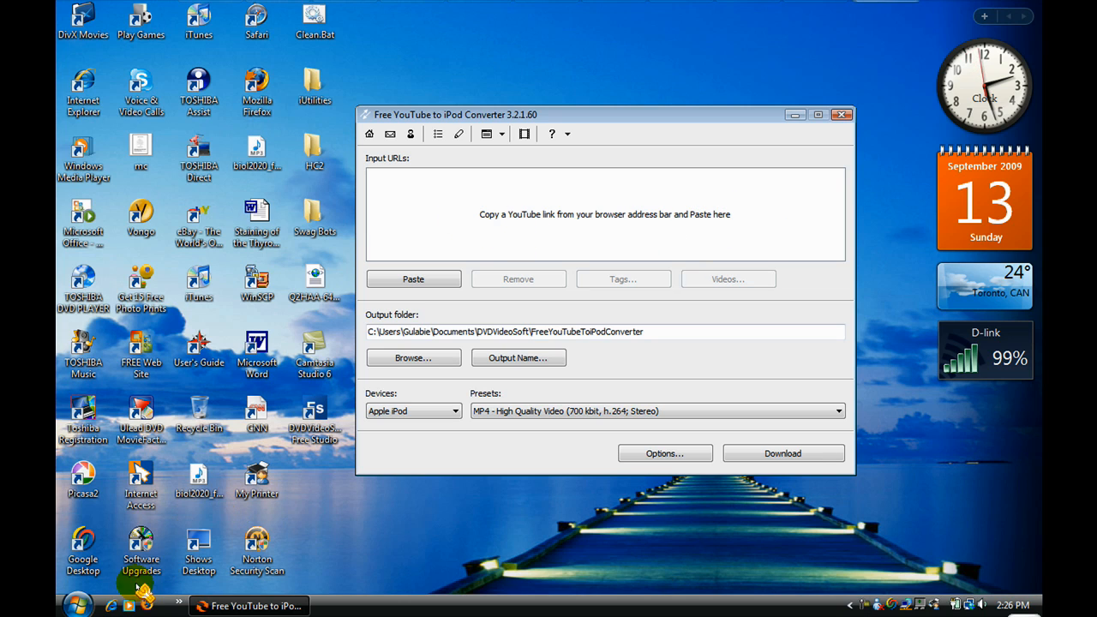
left_click(113, 604)
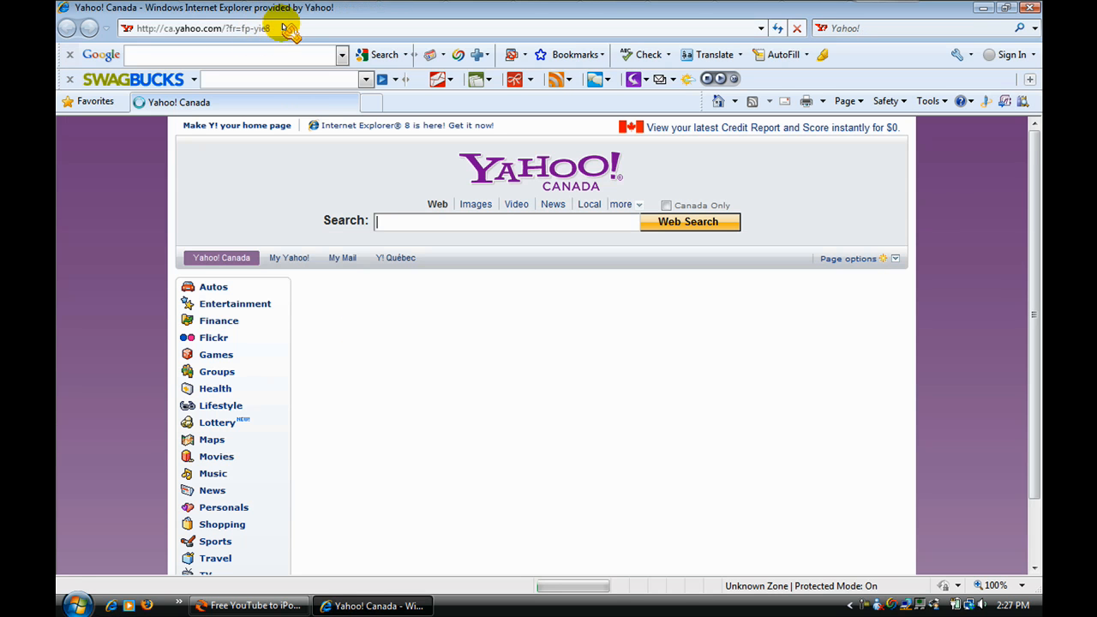
- Go to youtube.com and search for 'karl wolf carrera'
type("youtube.com/")
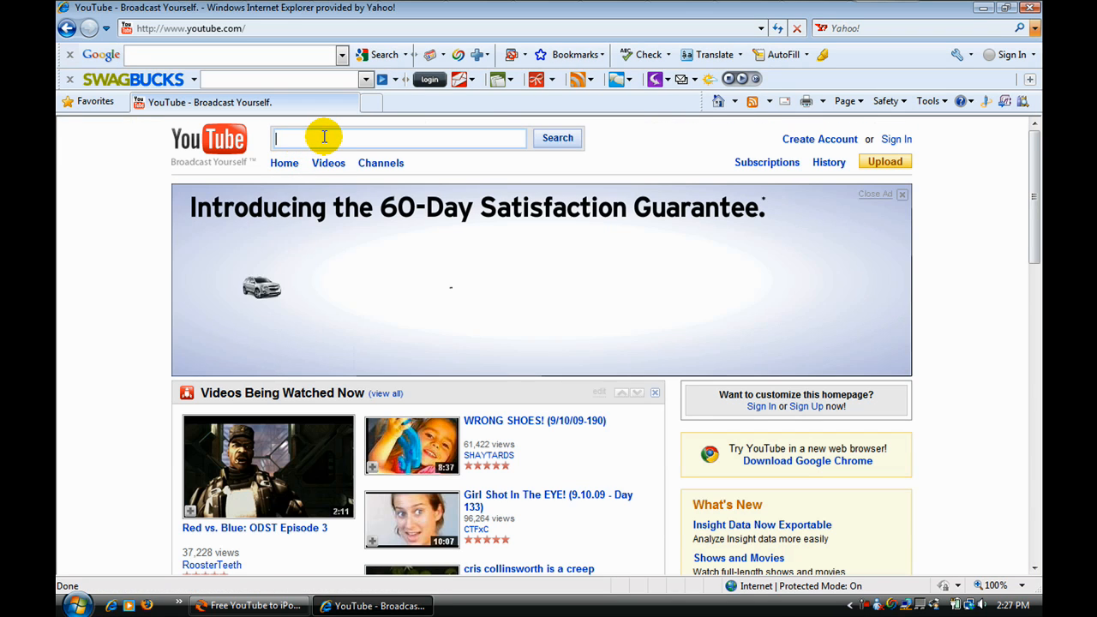
type("karlf")
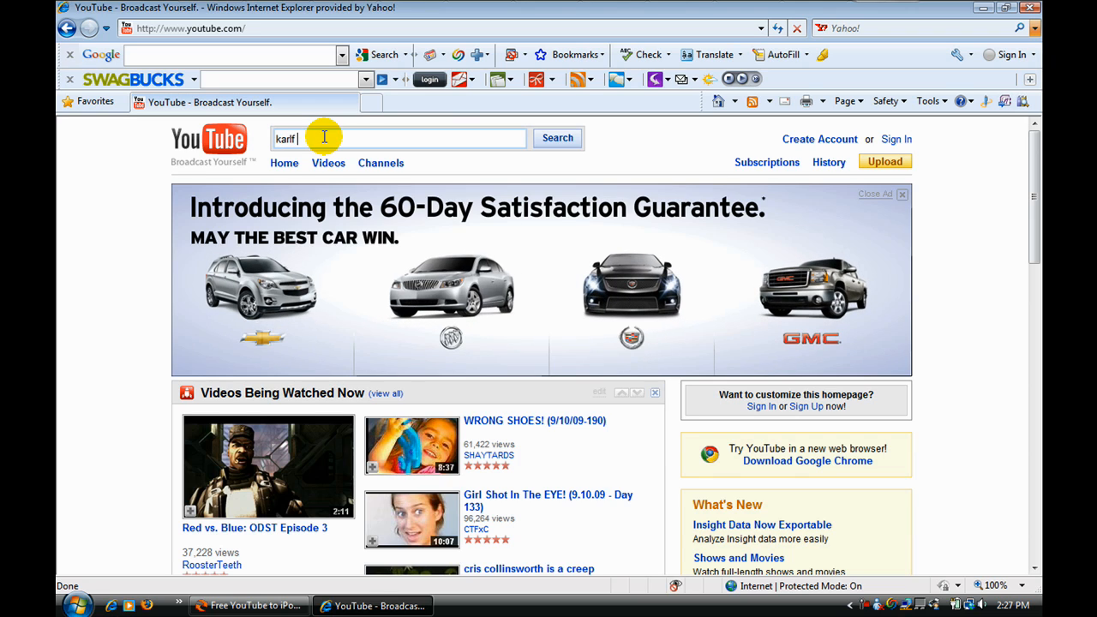
type("karl wor")
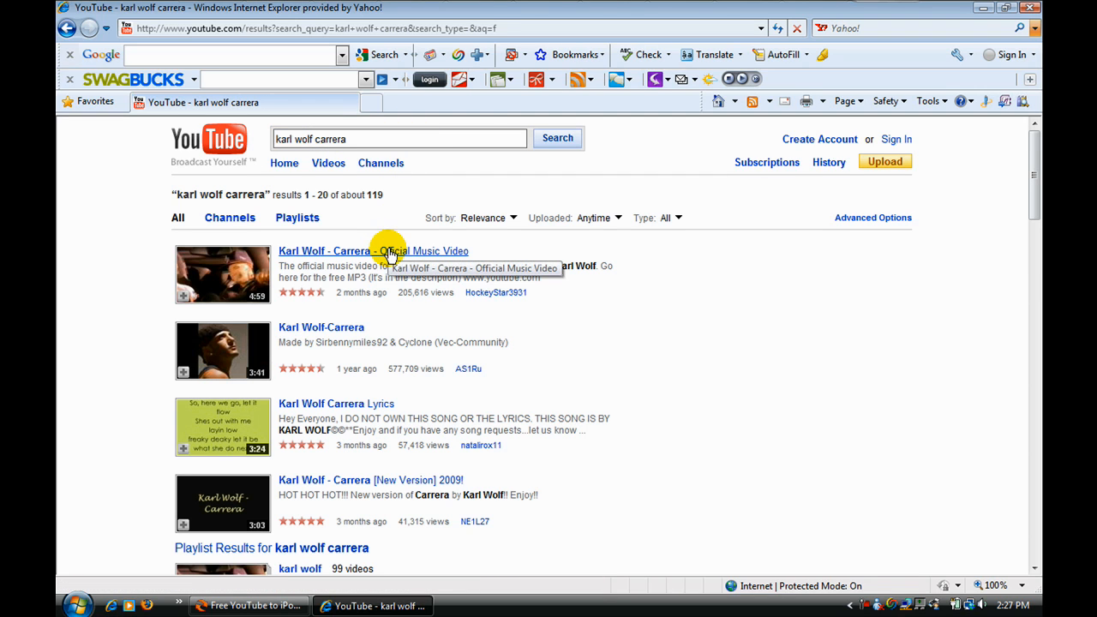
- Play the first result, Karl Wolf - Carrera - Official Music Video, and copy its page address
left_click(373, 250)
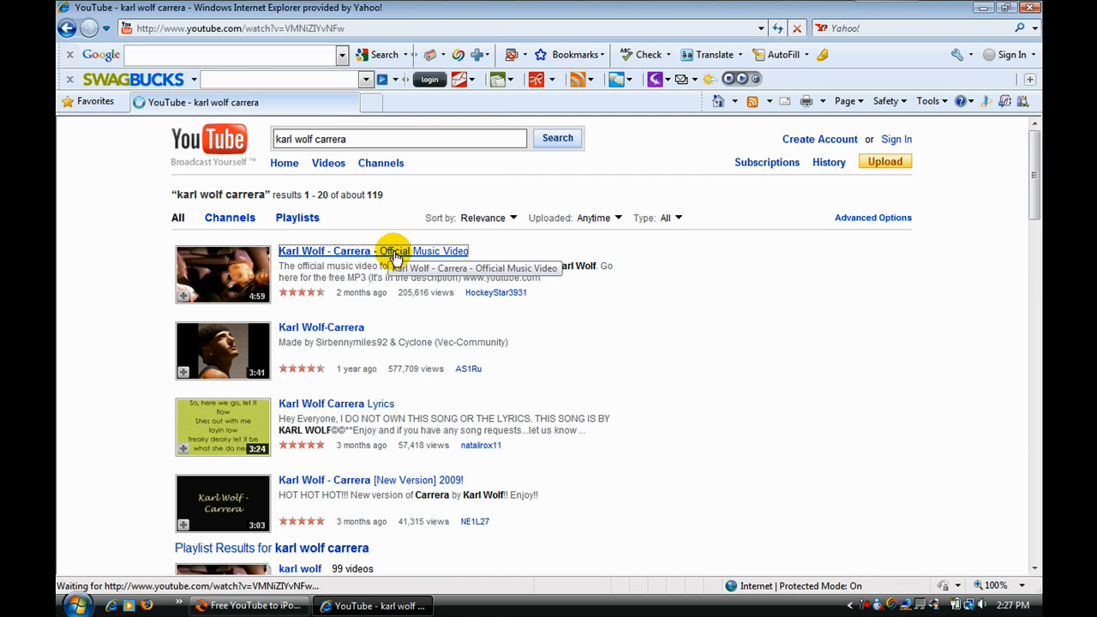
left_click(374, 250)
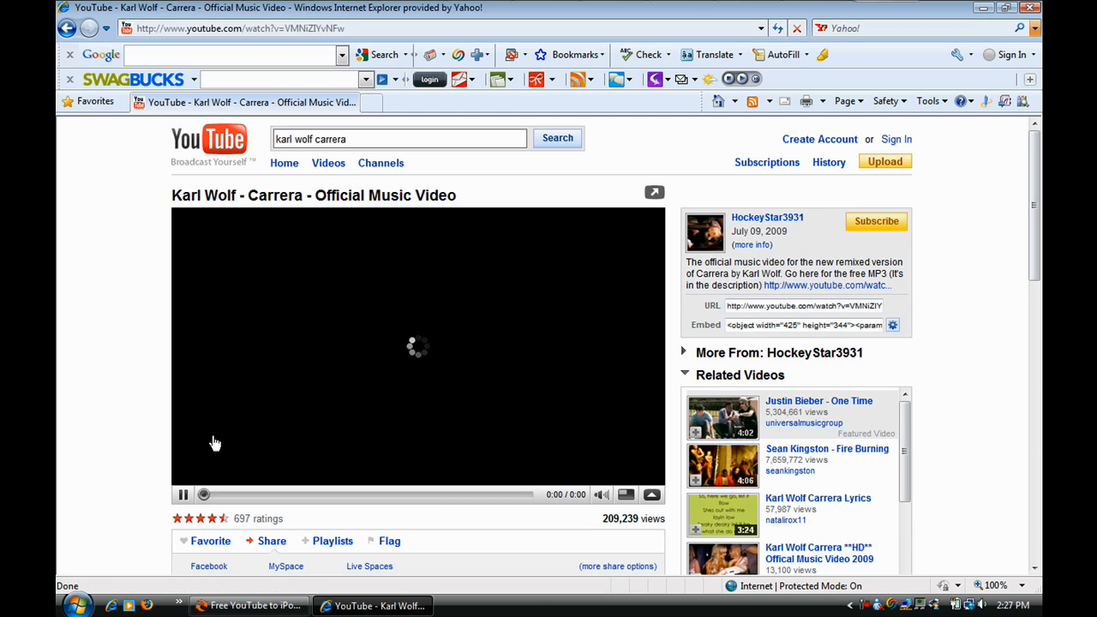
left_click(183, 493)
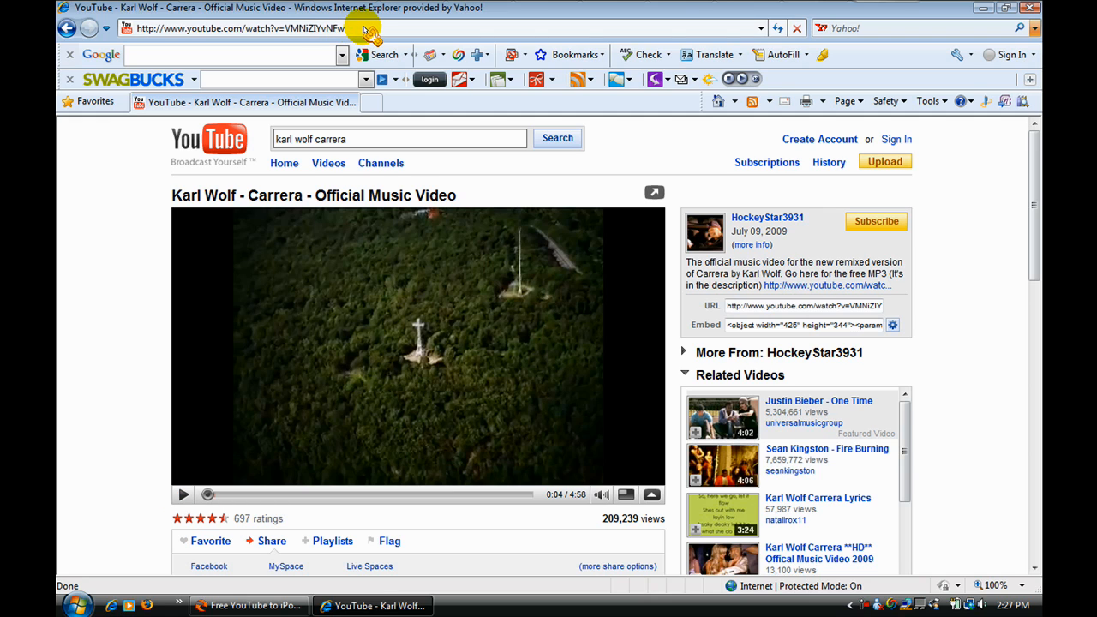
left_click(240, 27)
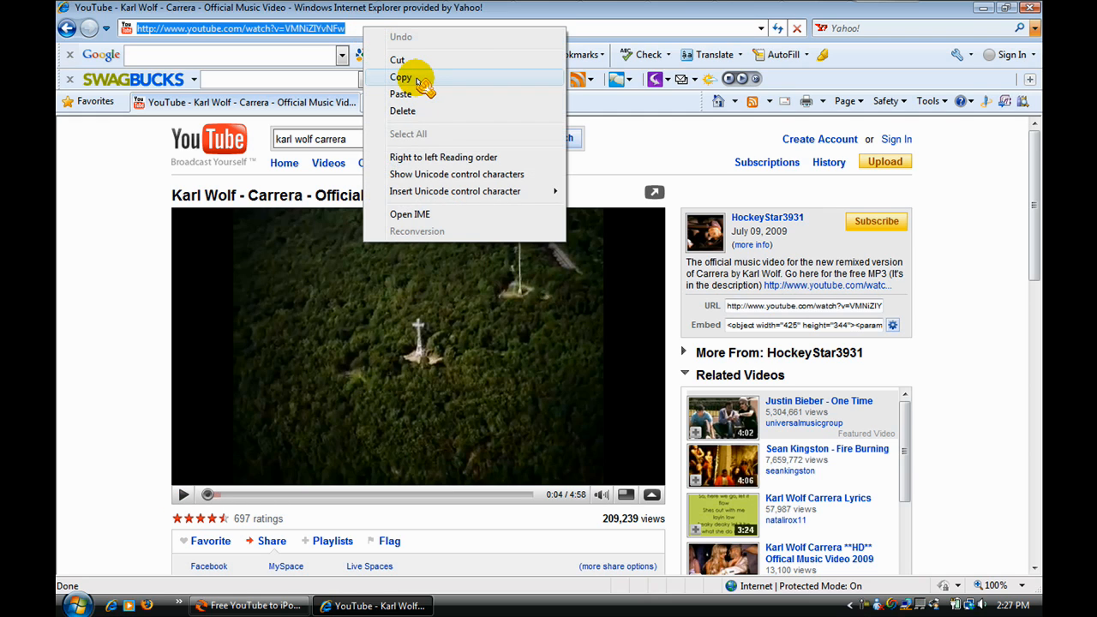
left_click(400, 77)
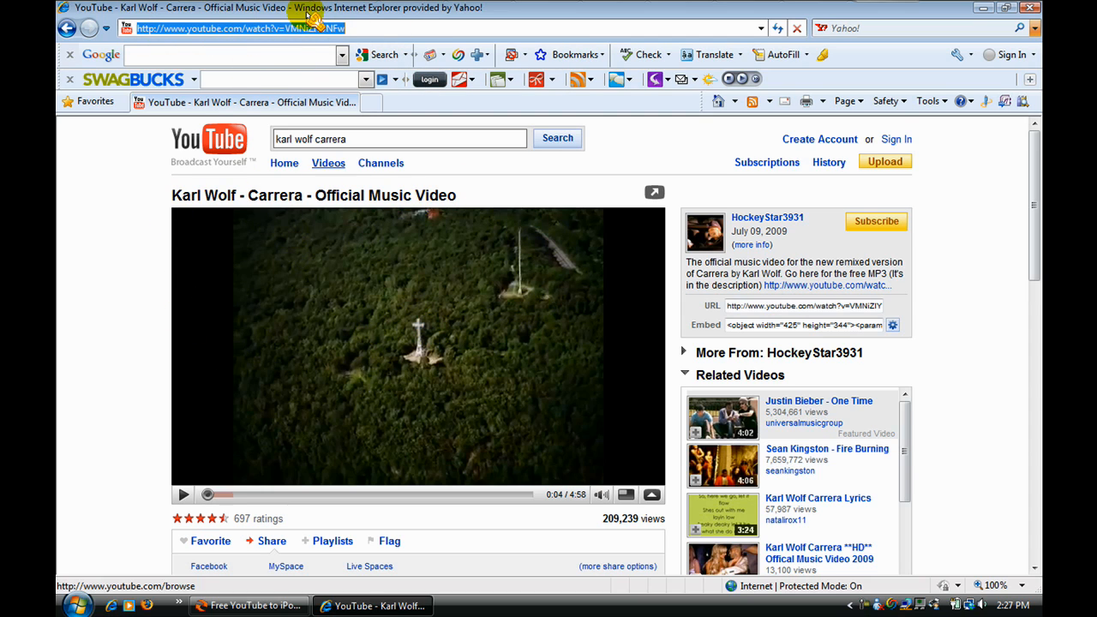
mouse_move(768, 77)
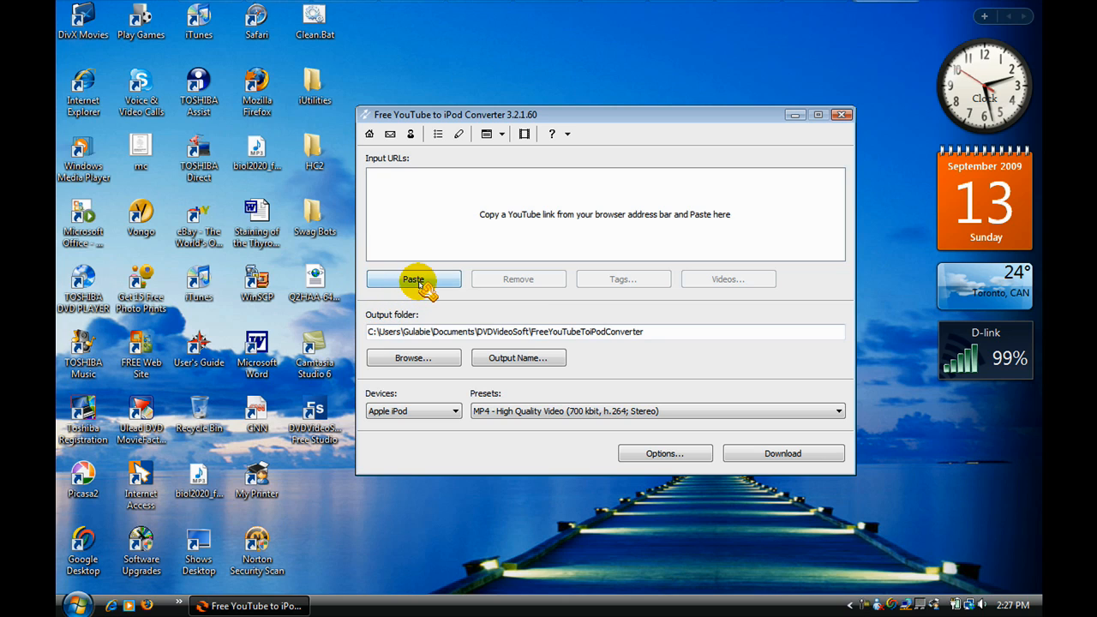
- Paste the copied URL so the 4:59 Karl Wolf video joins the converter's input list
left_click(413, 278)
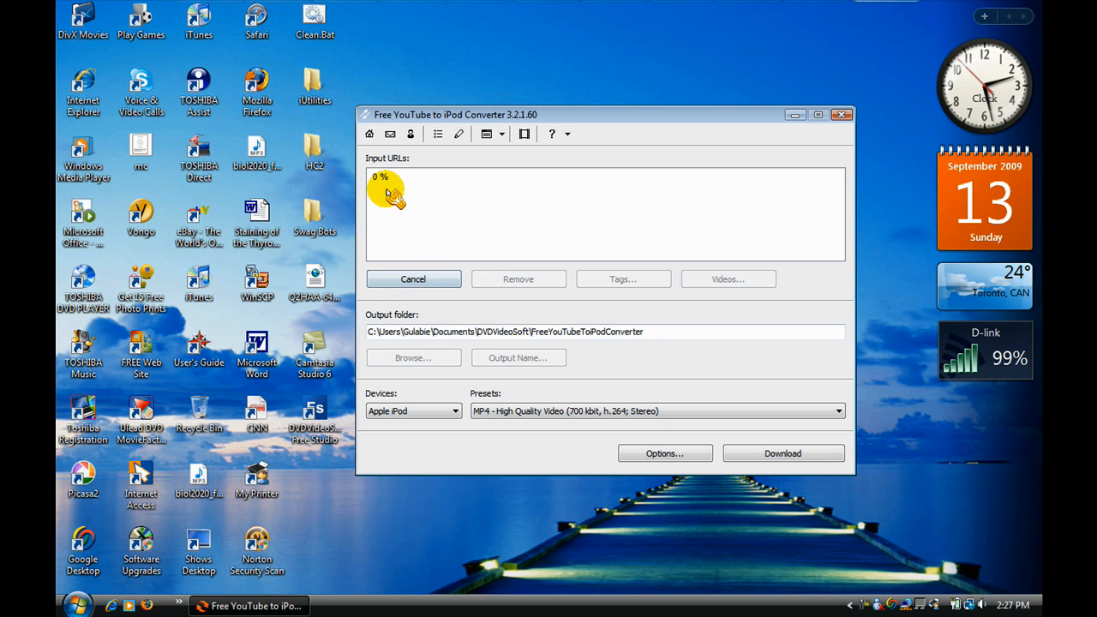
left_click(413, 277)
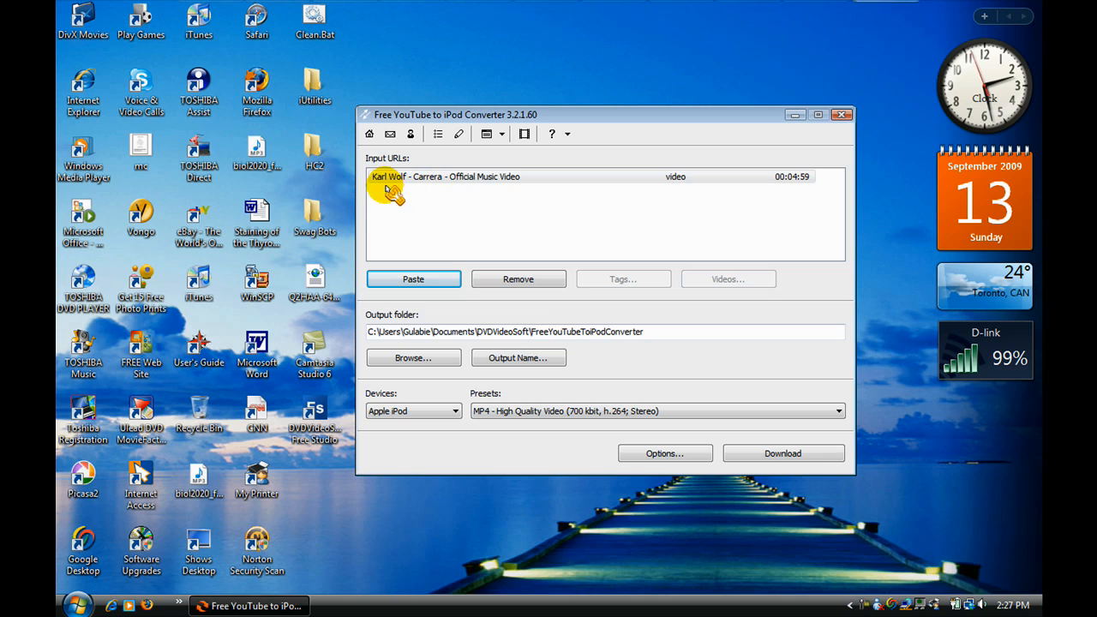
mouse_move(716, 198)
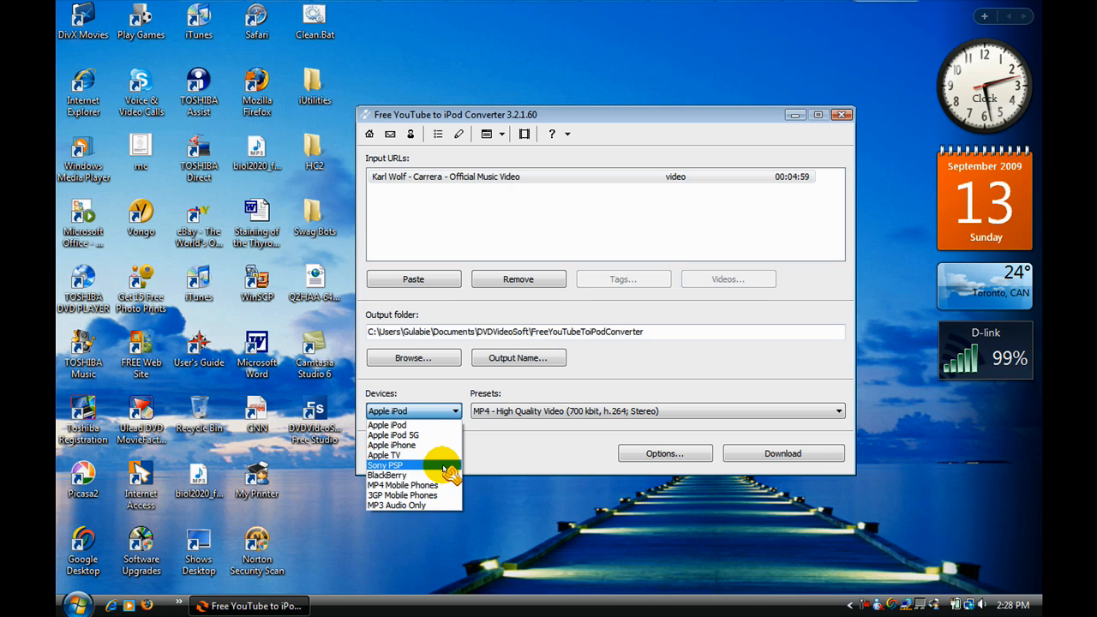
mouse_move(414, 504)
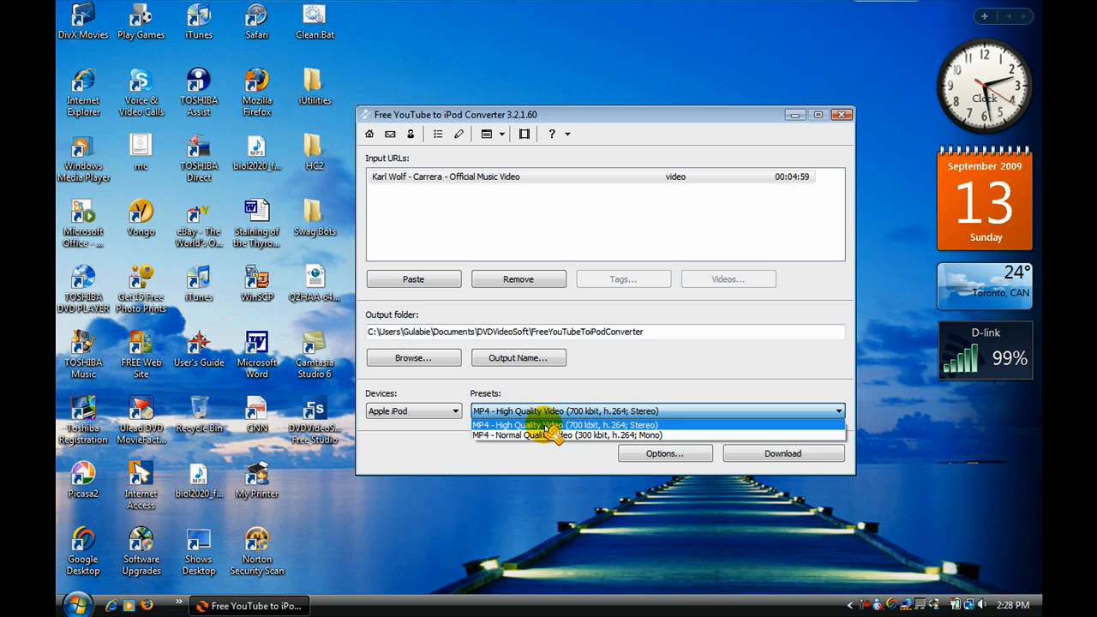
left_click(534, 425)
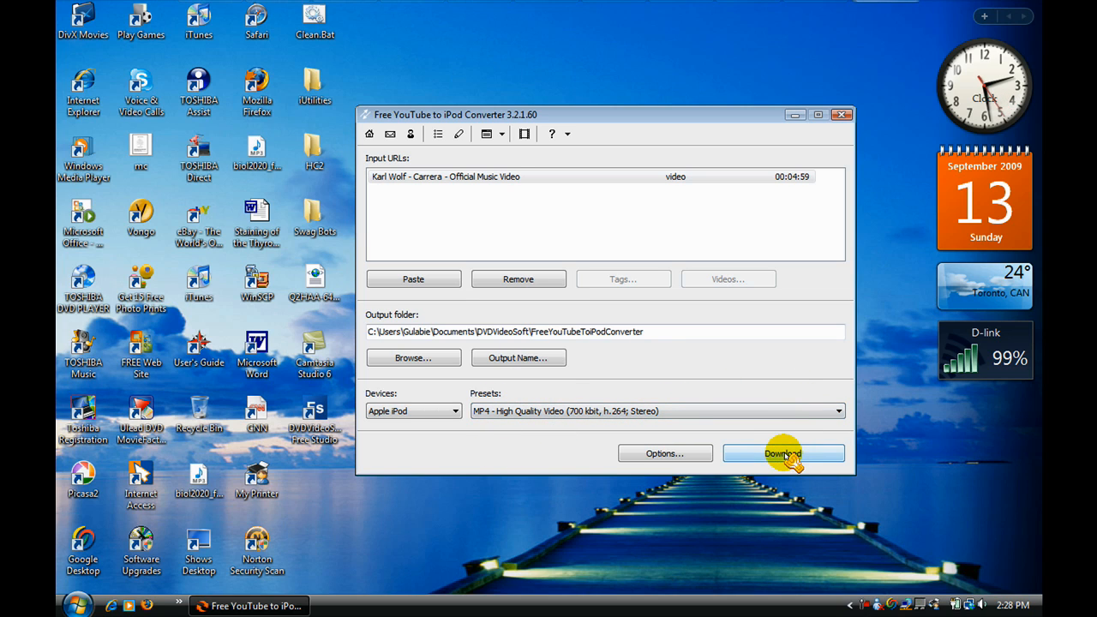
- Begin downloading and converting the queued Karl Wolf video to iPod MP4
left_click(781, 453)
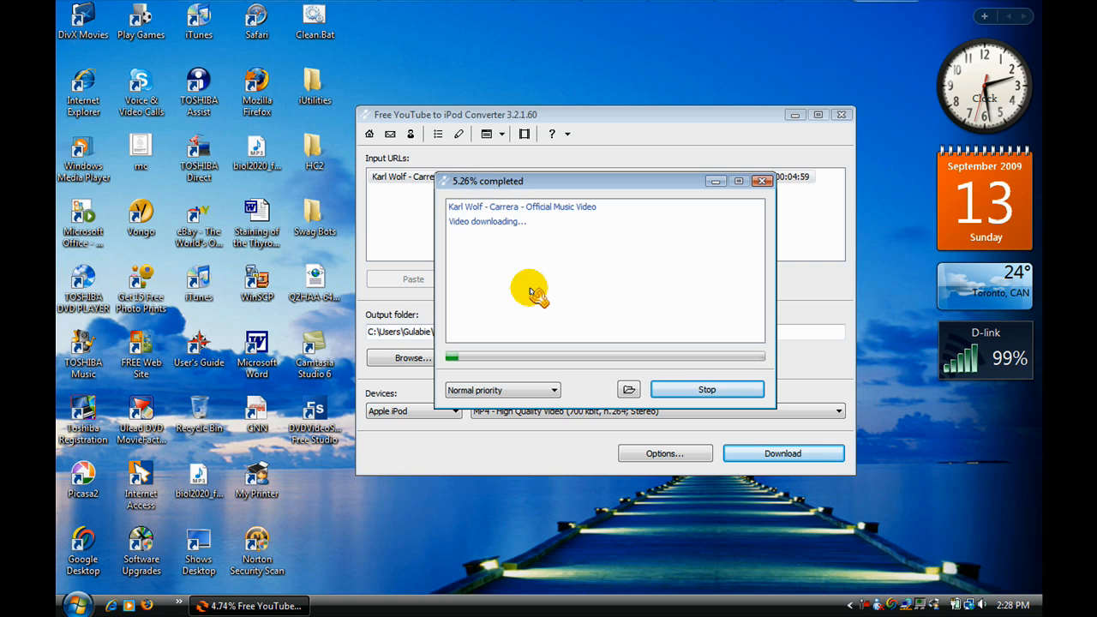
mouse_move(557, 298)
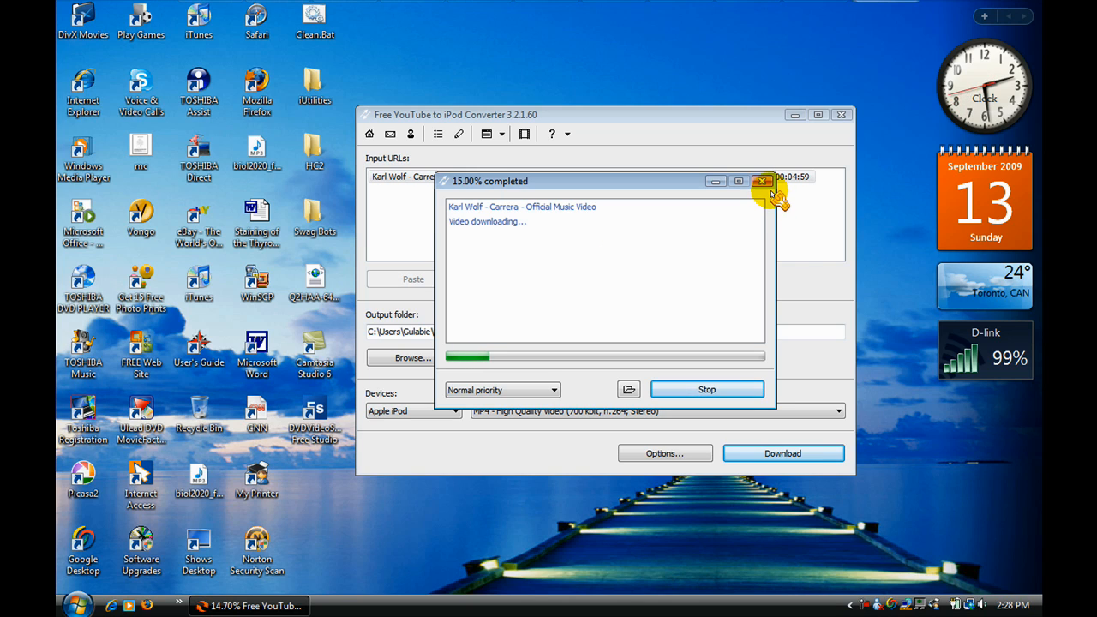
mouse_move(706, 351)
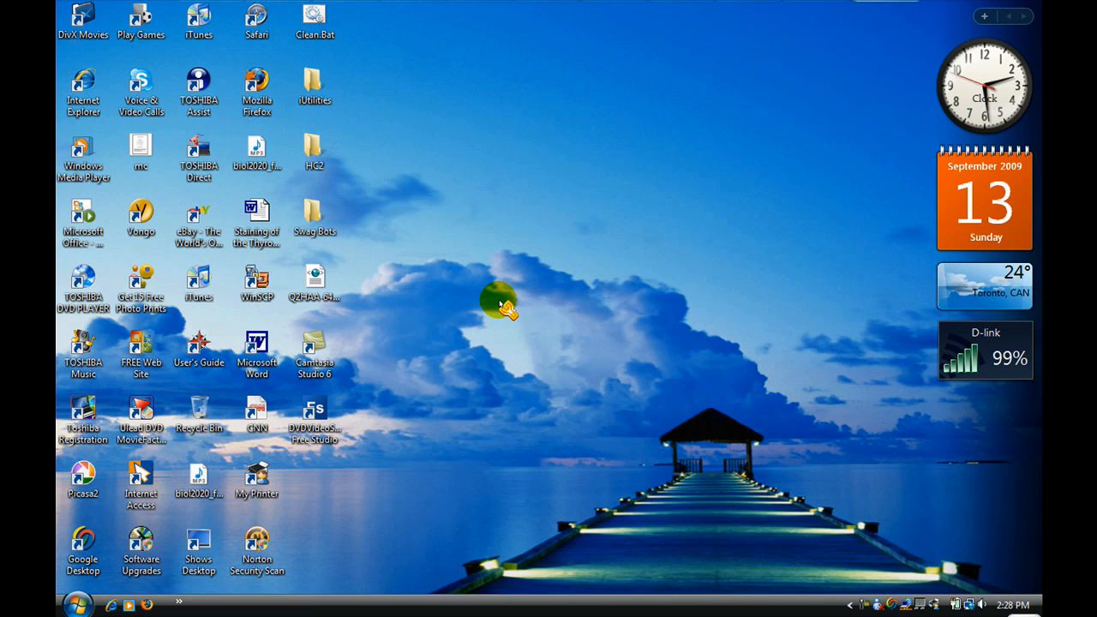
mouse_move(437, 298)
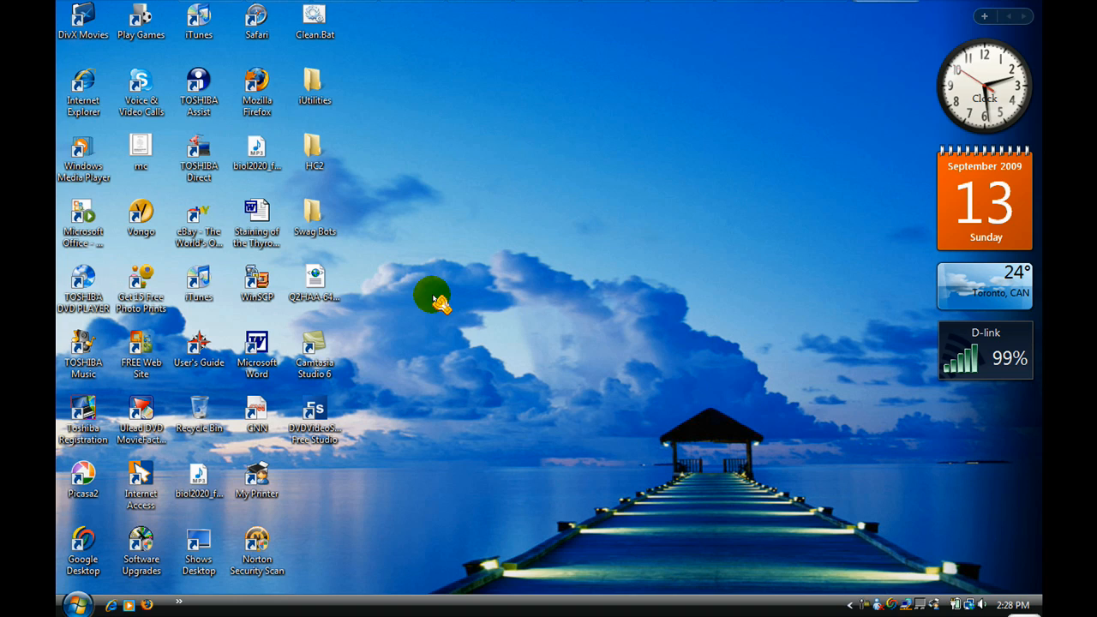